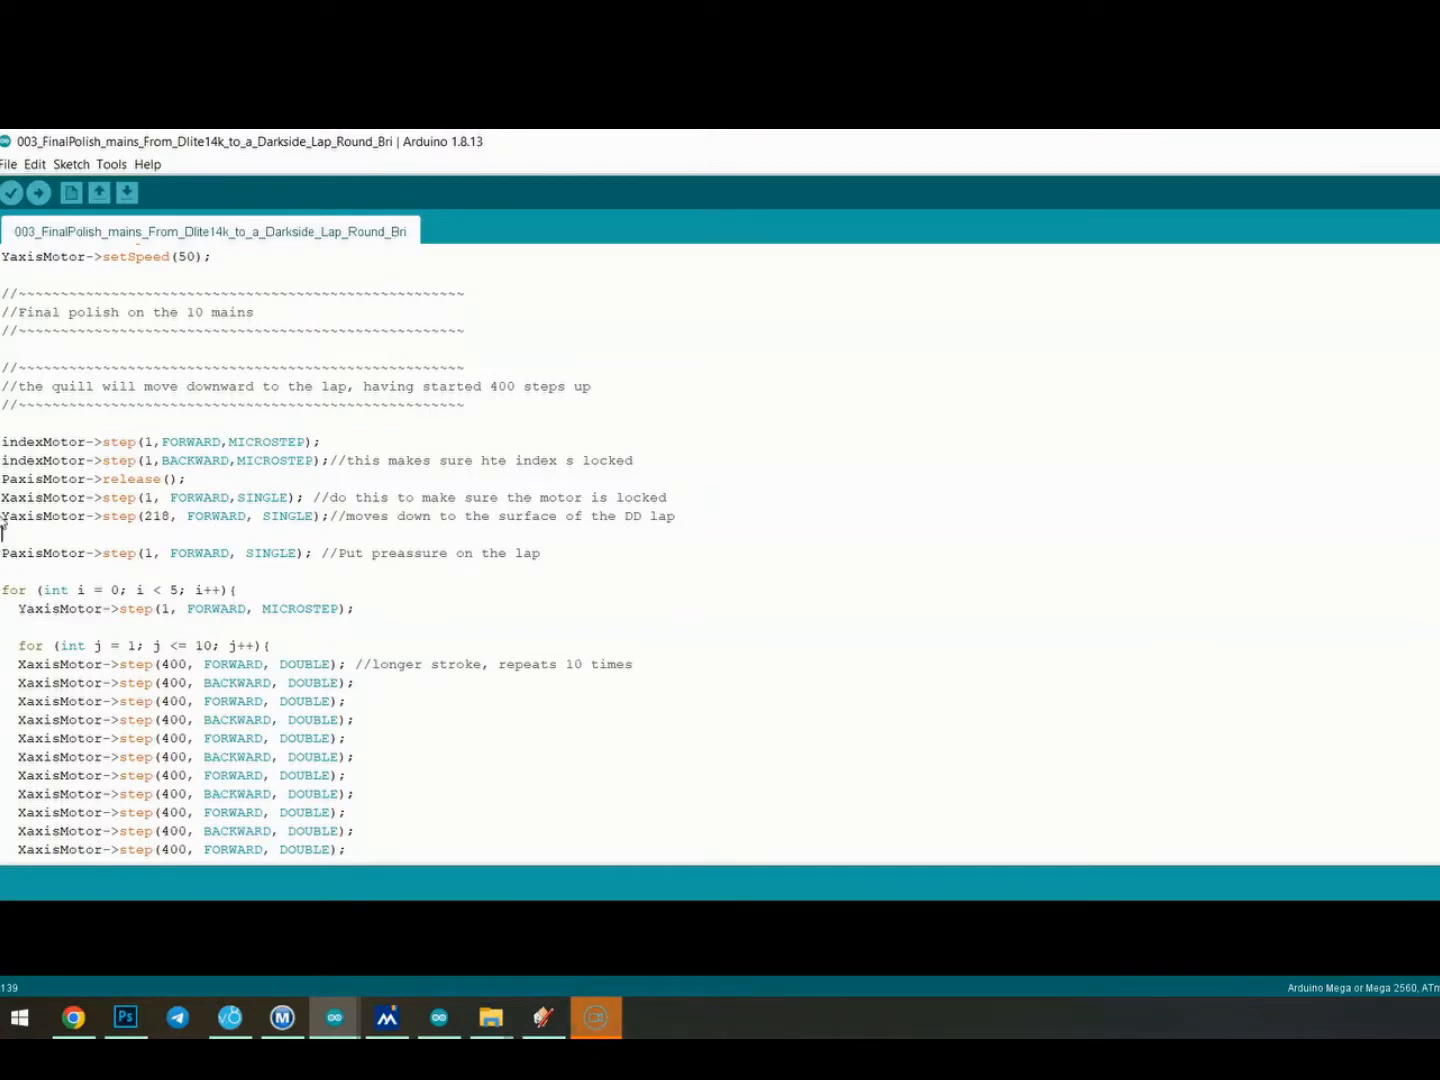
drag(0, 516, 184, 516)
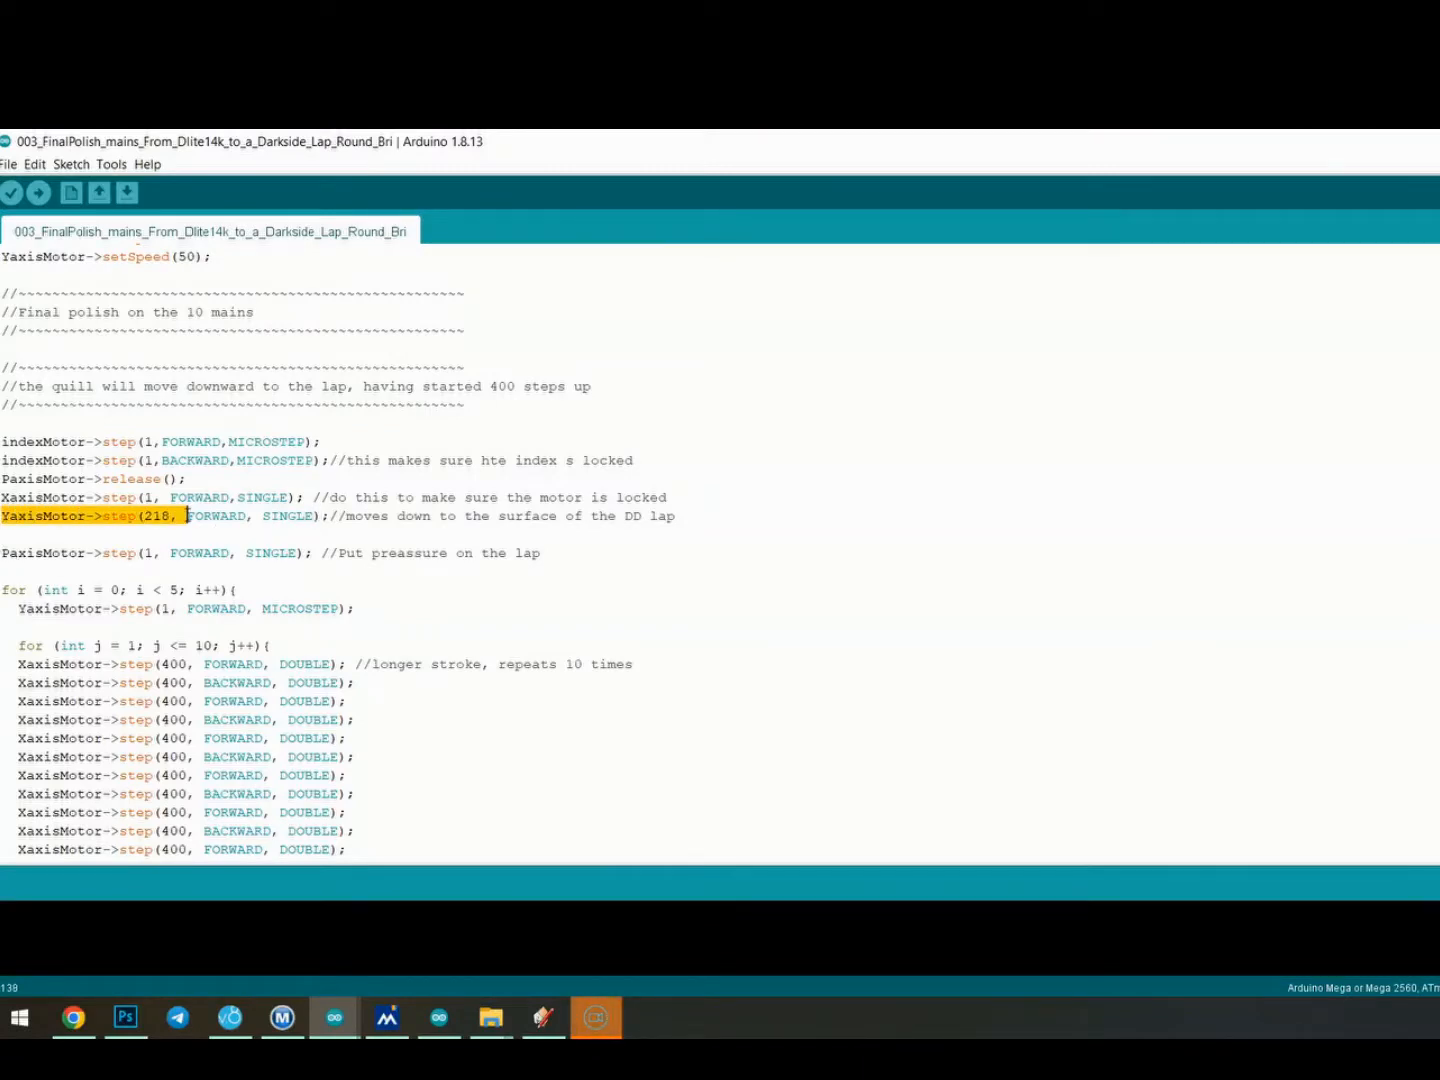
drag(180, 516, 676, 516)
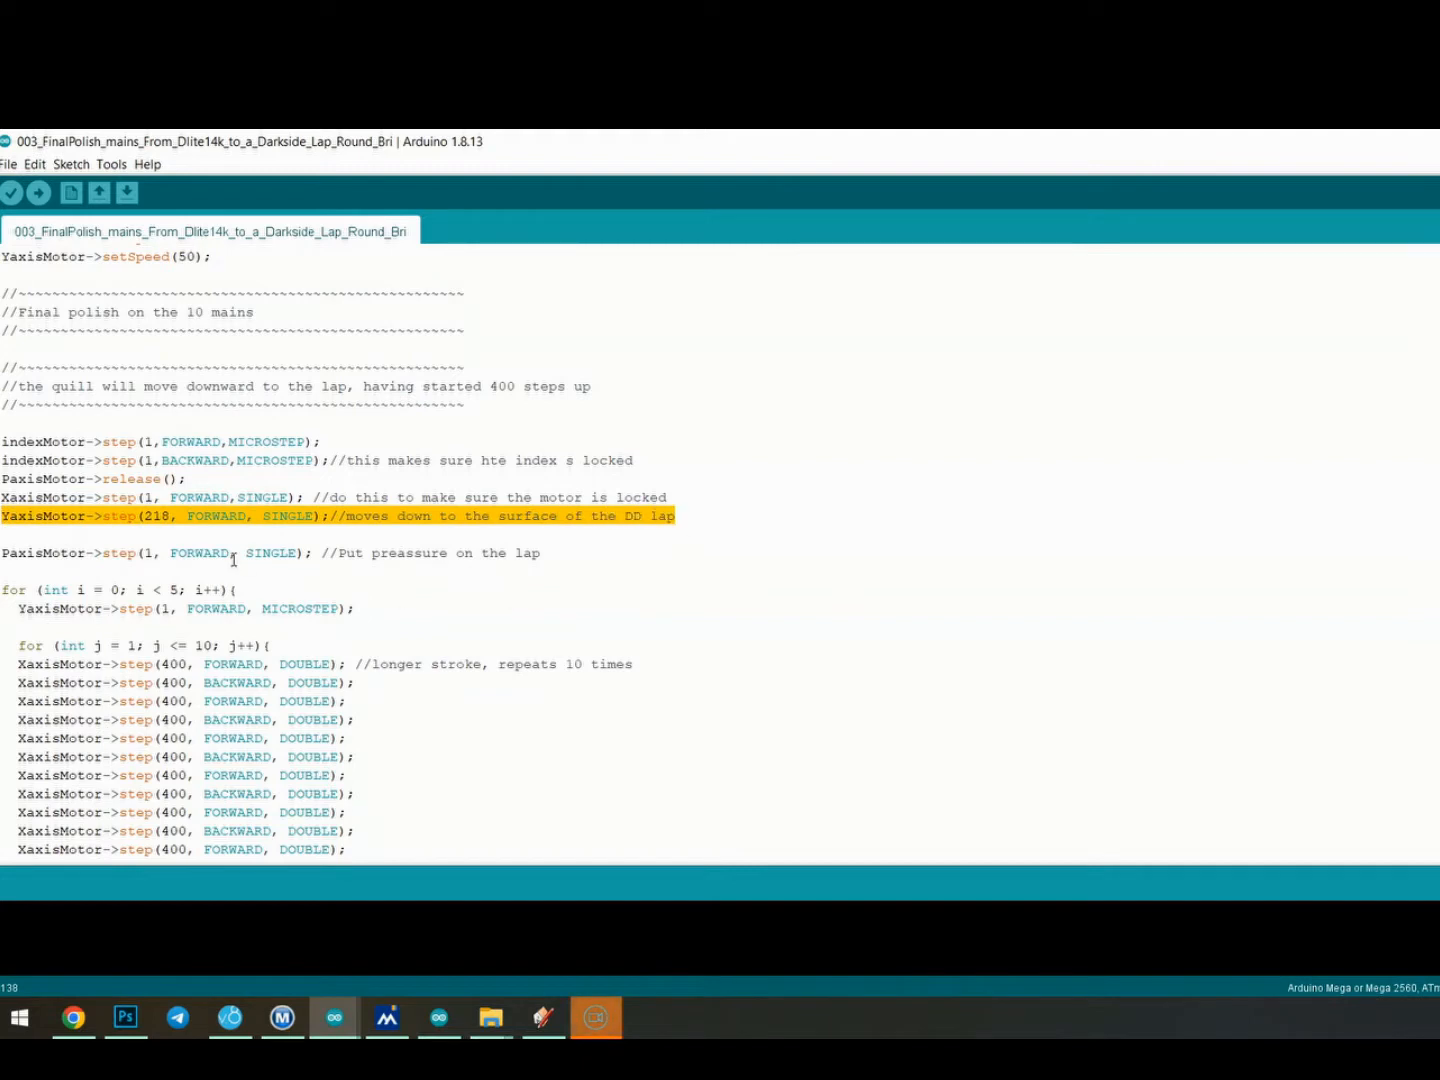
double_click(156, 516)
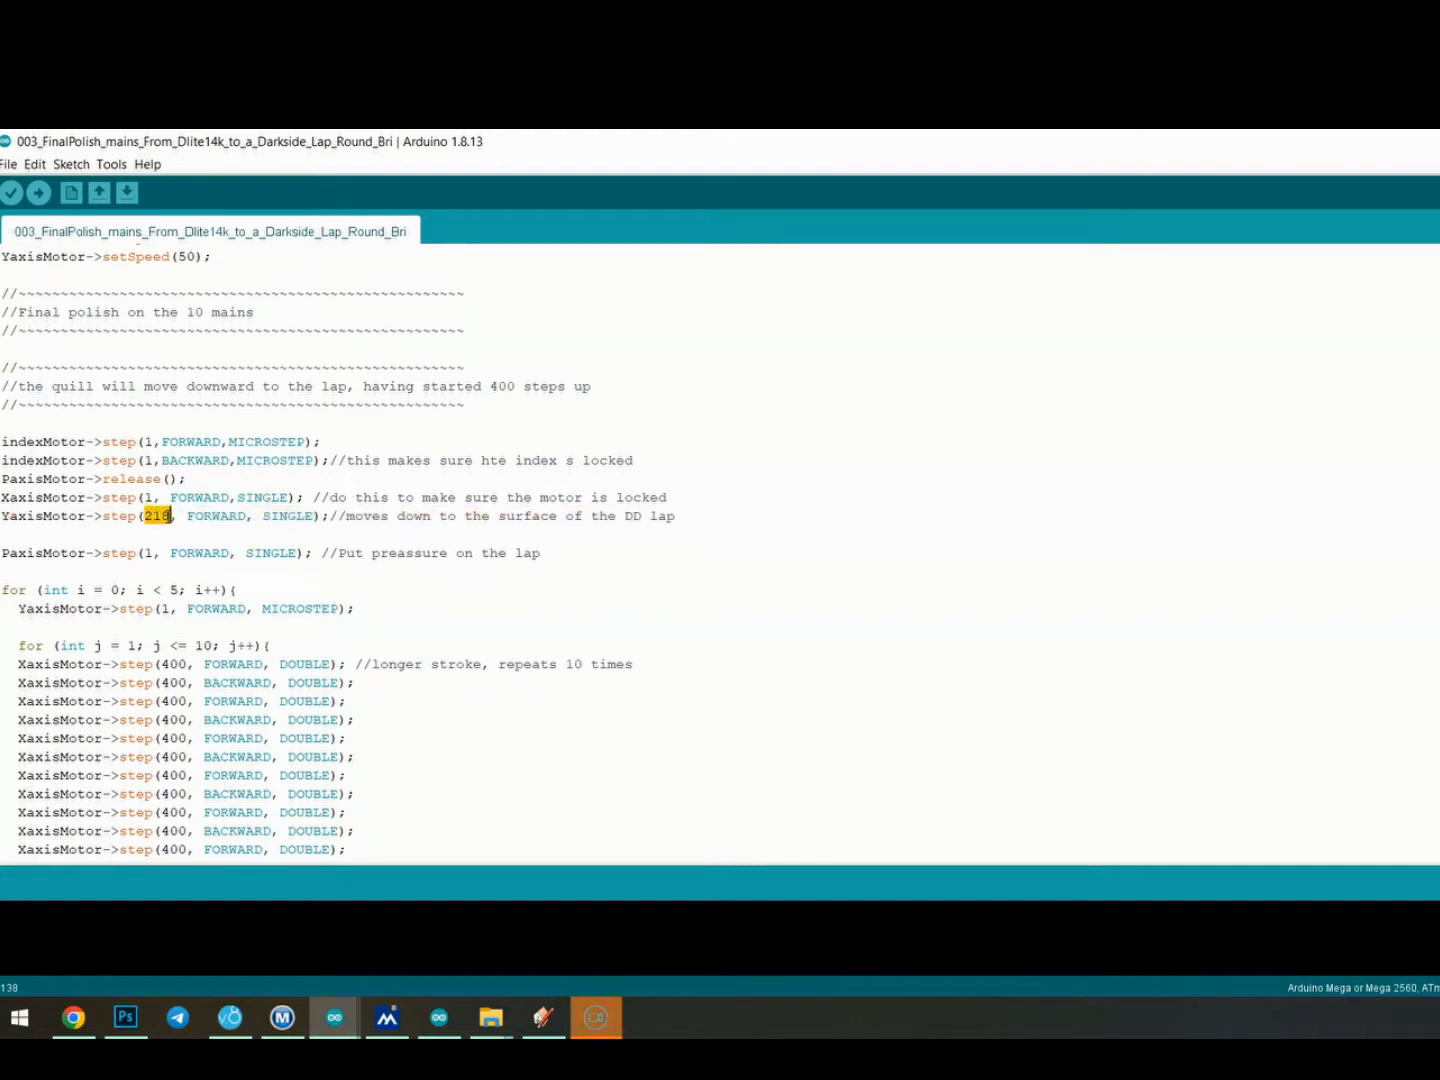